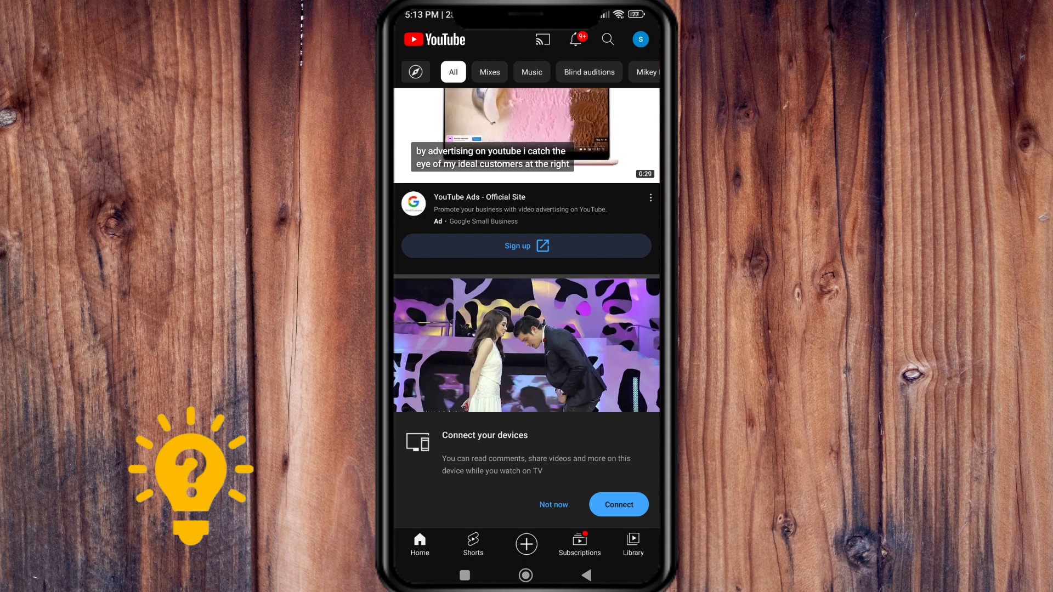
Step: Scroll the YouTube feed before leaving for Canva's home page in the browser
scroll(down, 3)
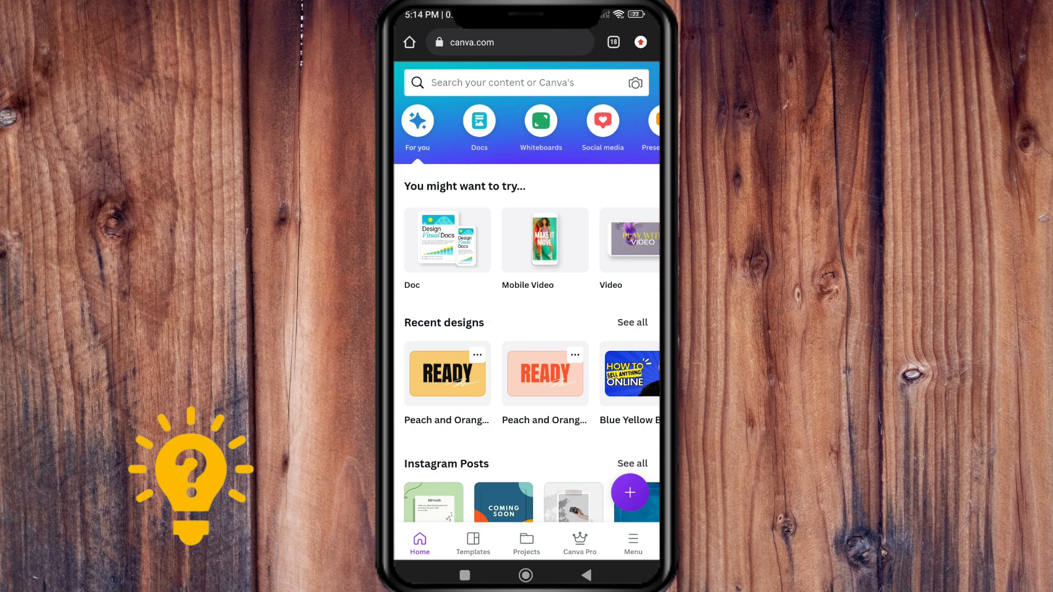
Step: Search Canva templates for 'youtube channel art'
click(500, 82)
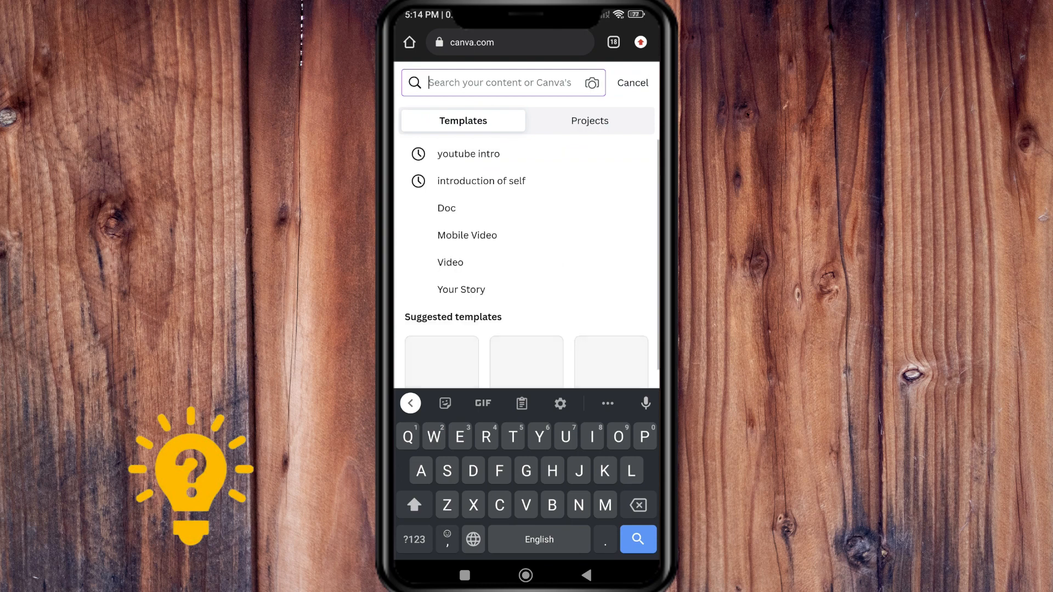
text(Youtube c)
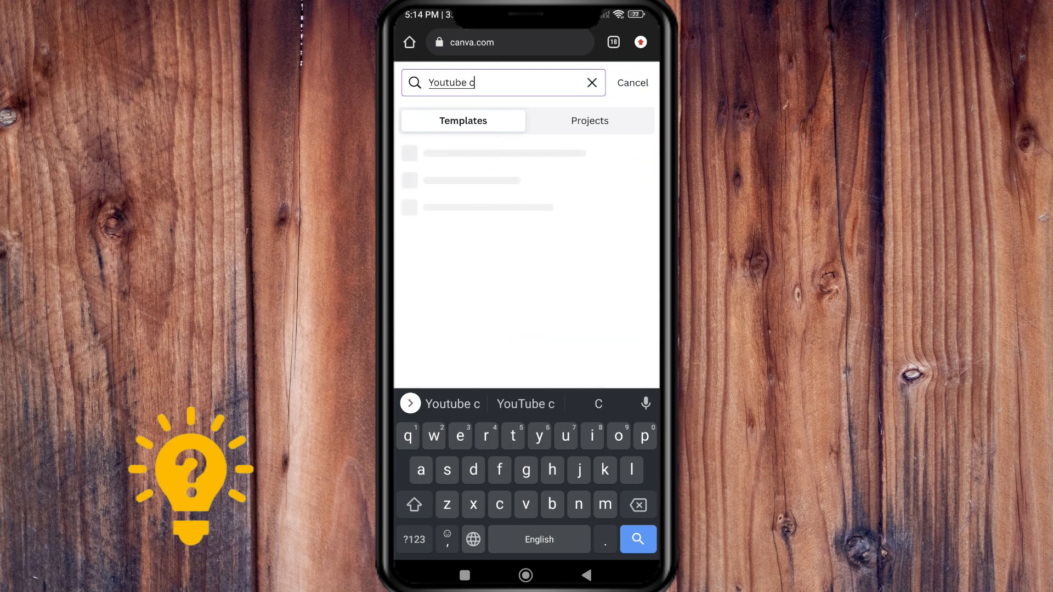
text(hanne)
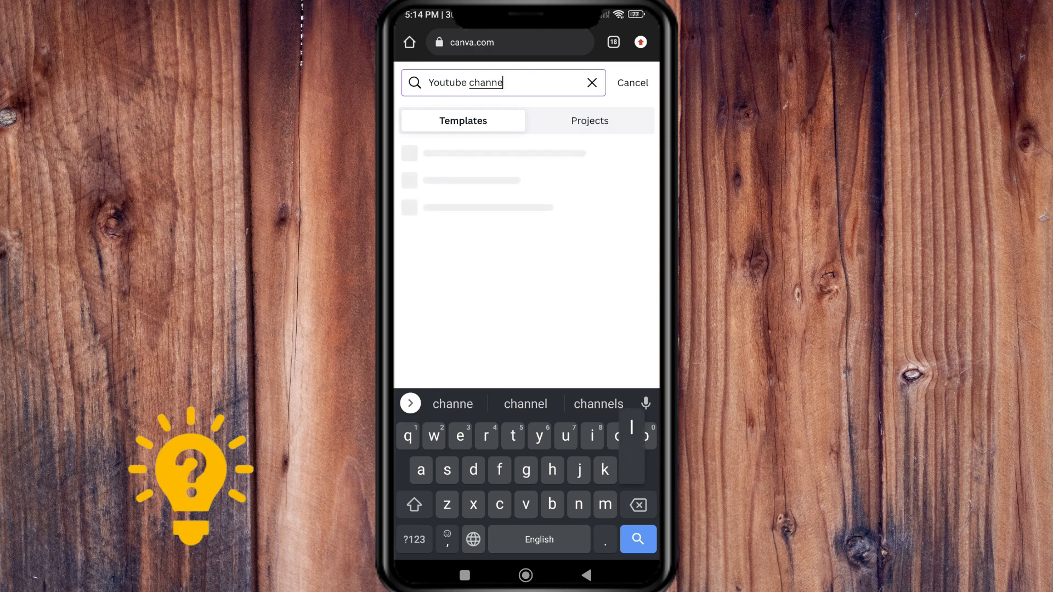
click(636, 540)
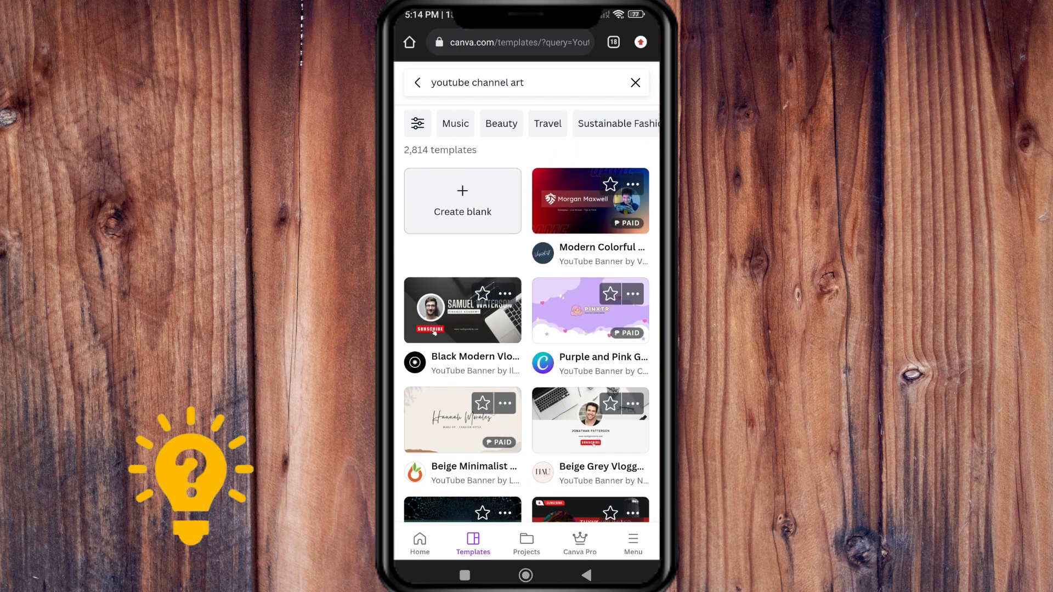
Step: Scroll the results to the Black and Ivory Minimalist YouTube Banner template
scroll(down, 3)
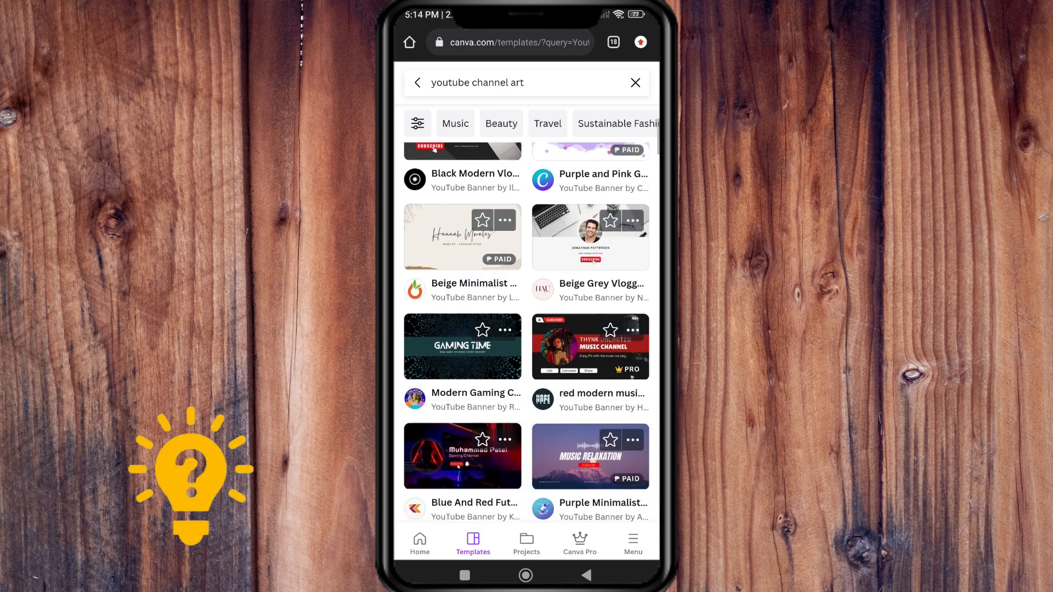
scroll(down, 3)
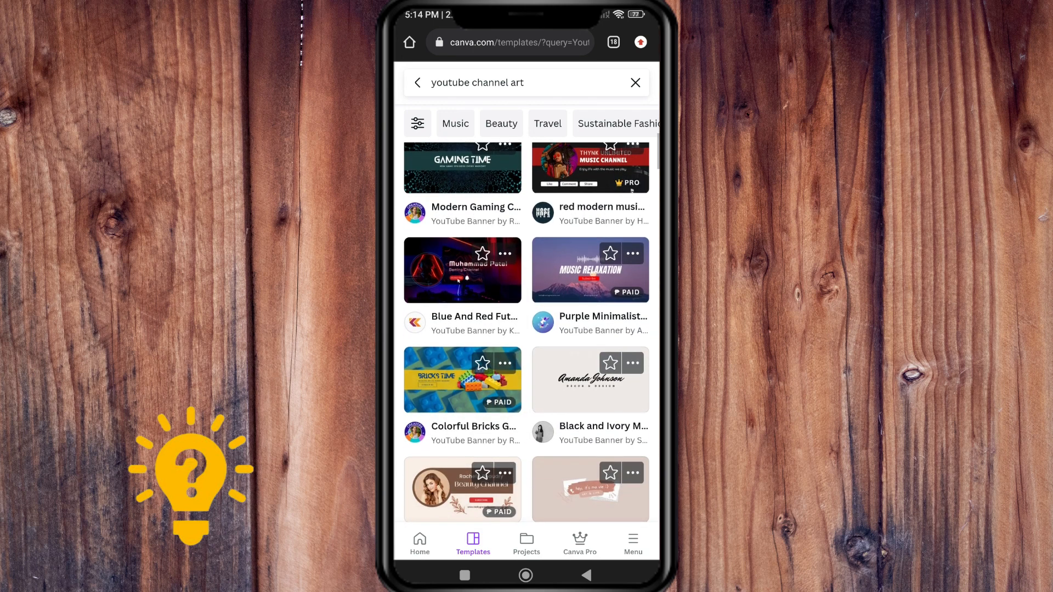
scroll(down, 3)
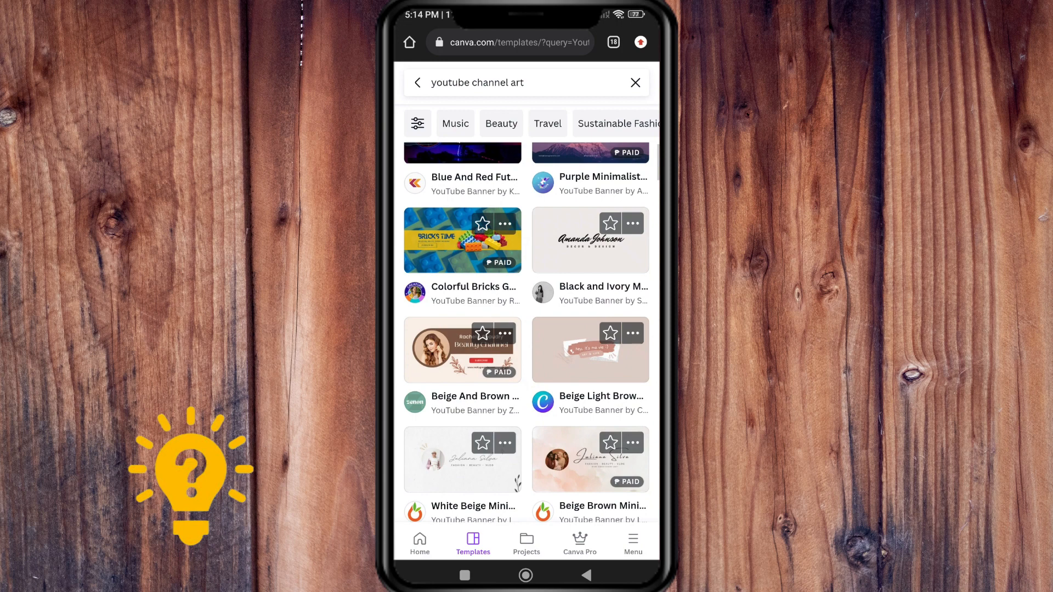
scroll(down, 3)
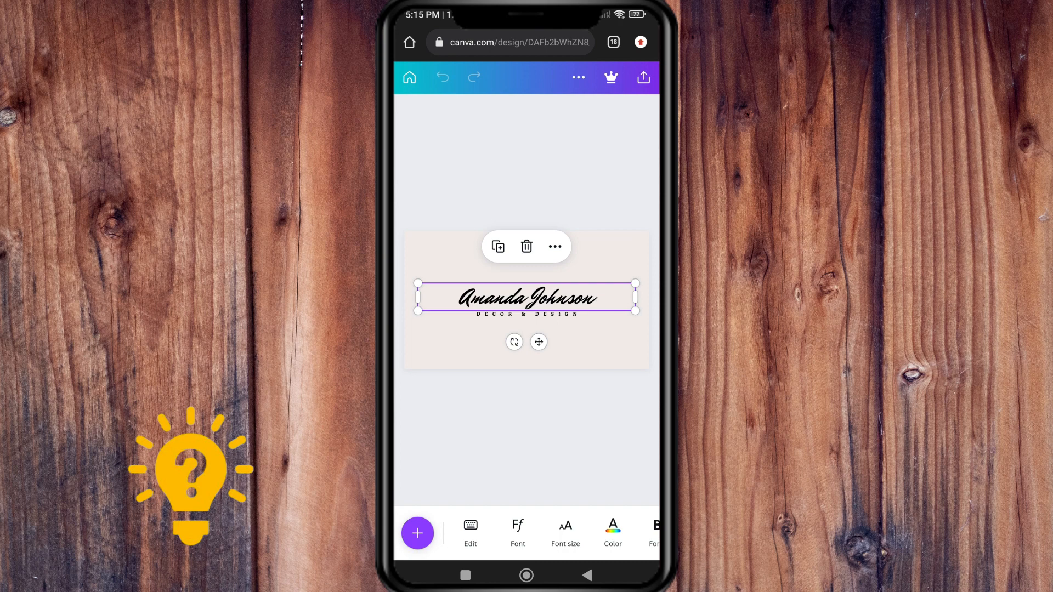
Step: Replace the 'Amanda Johnson' script name with 'SB' above DECOR & DESIGN
double_click(527, 297)
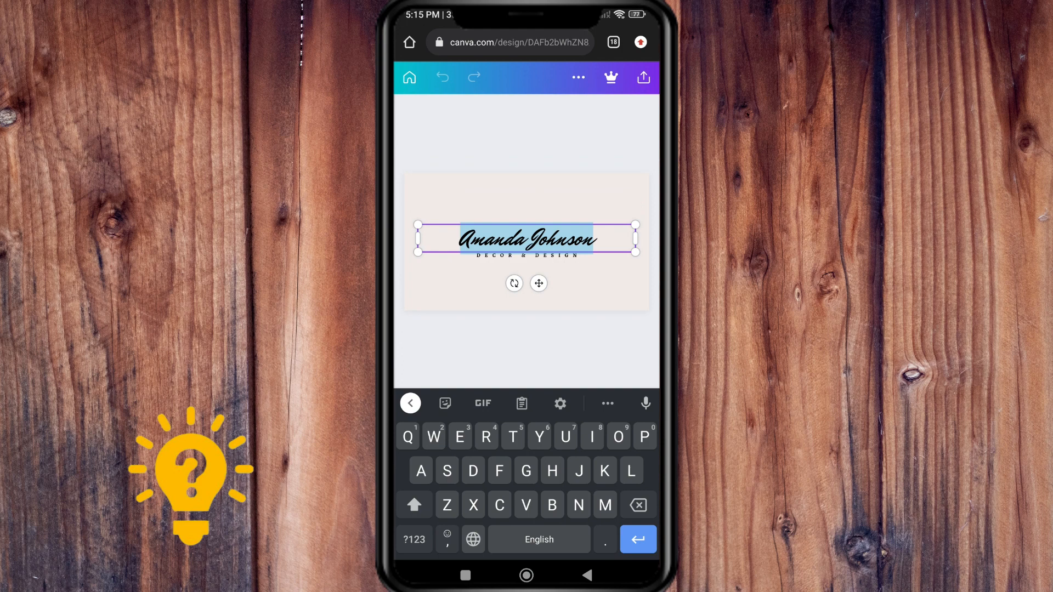
key(Backspace)
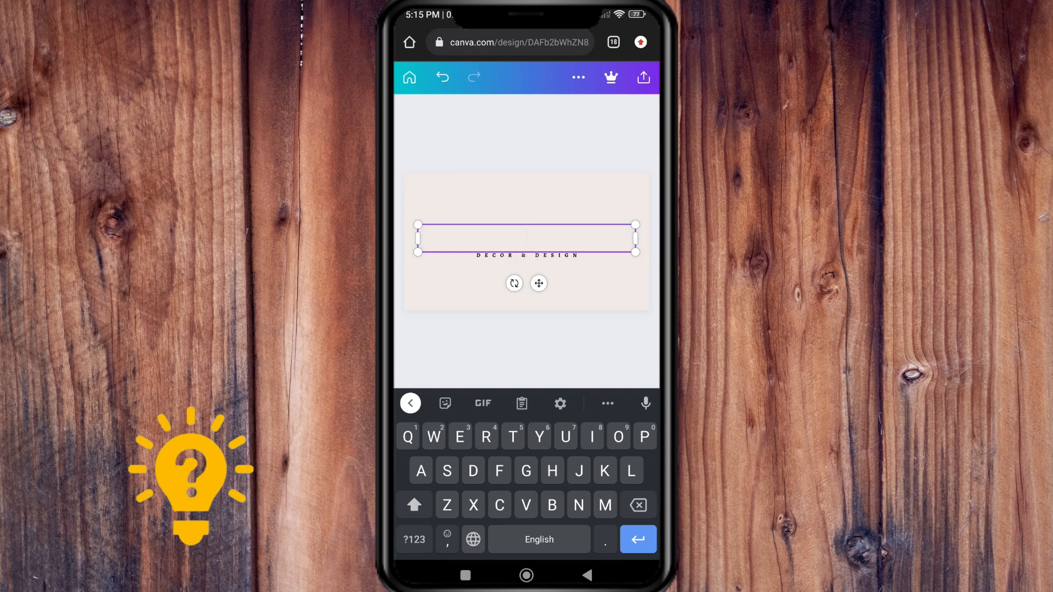
text(SB)
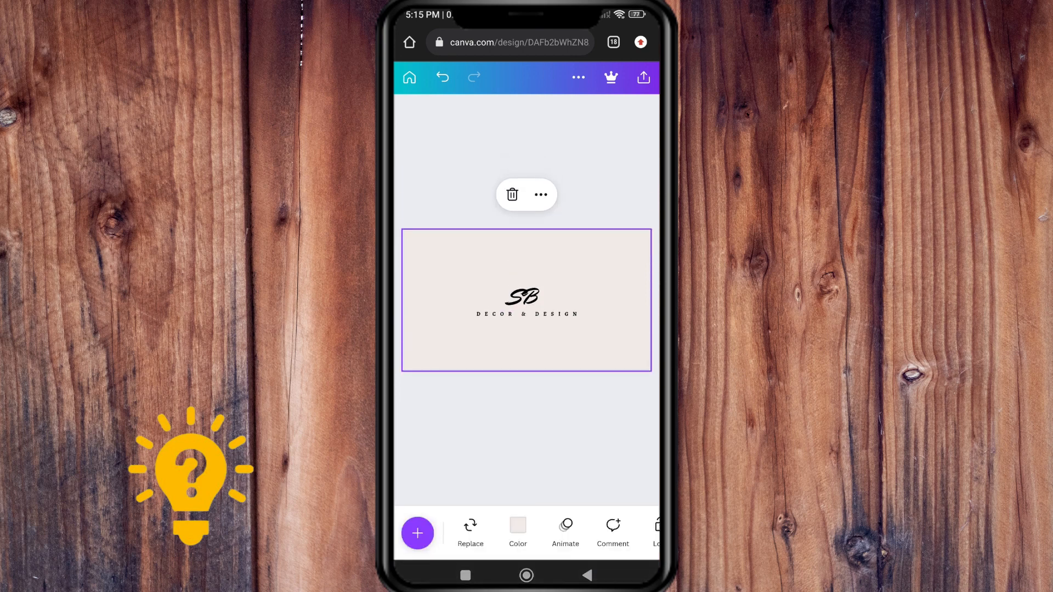
Step: Change the banner background colour to white from the Default Colors
click(517, 533)
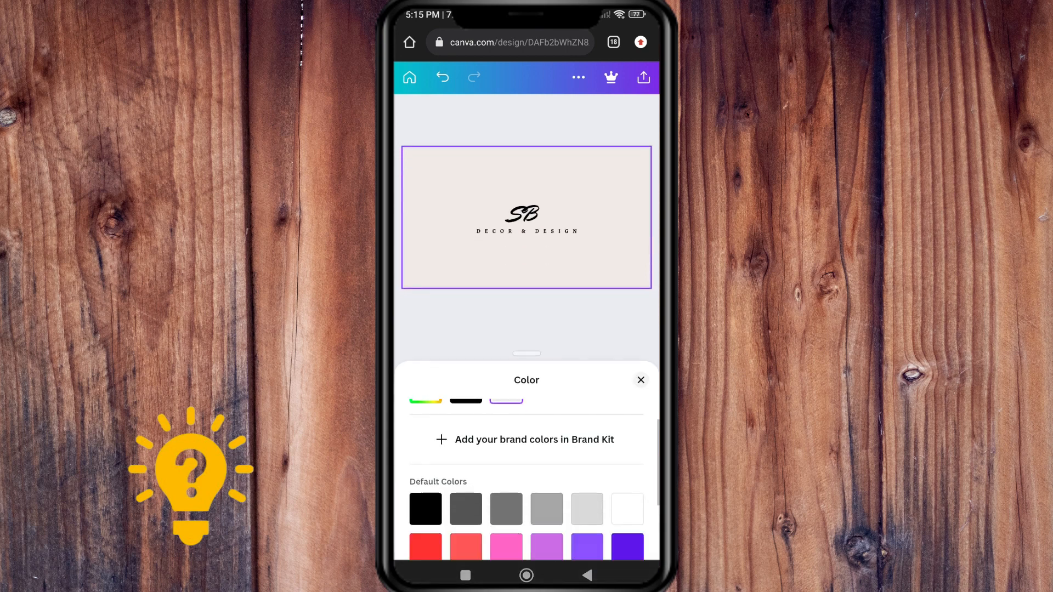
click(627, 466)
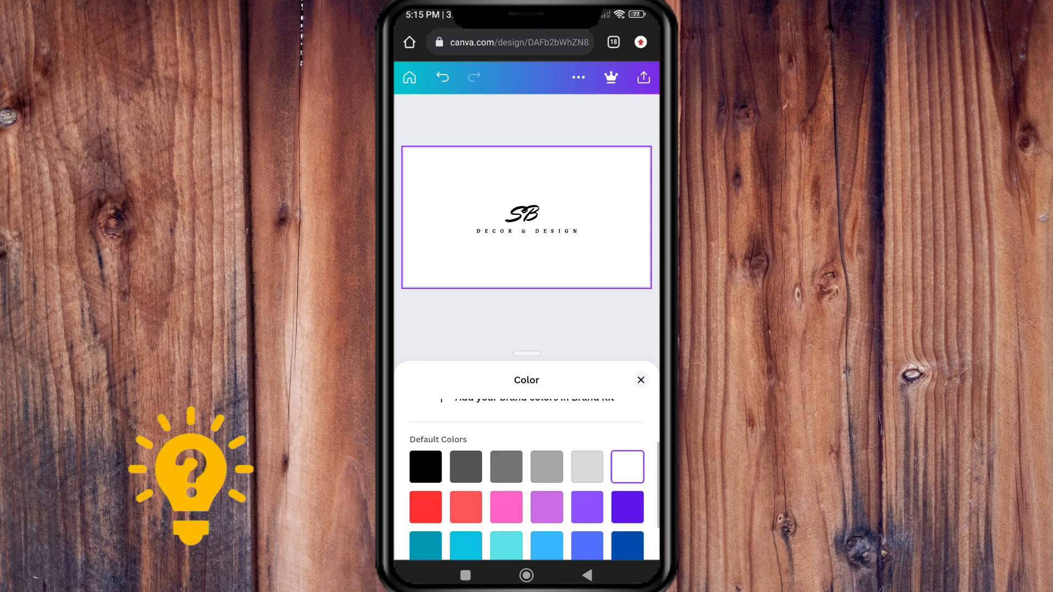
click(640, 380)
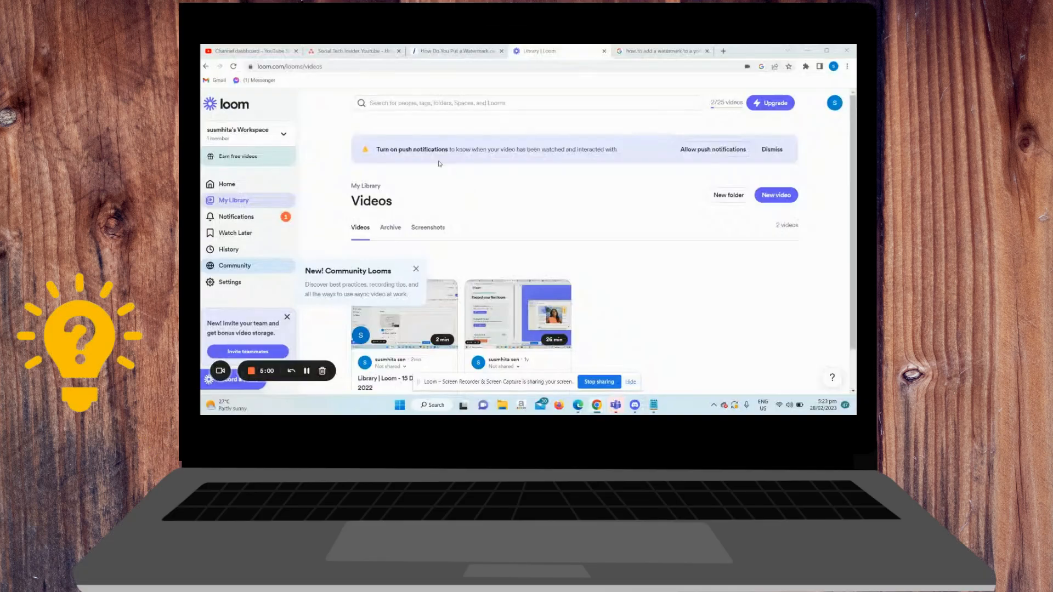
Step: Go to YouTube Studio's Customization settings showing the Branding options
click(252, 50)
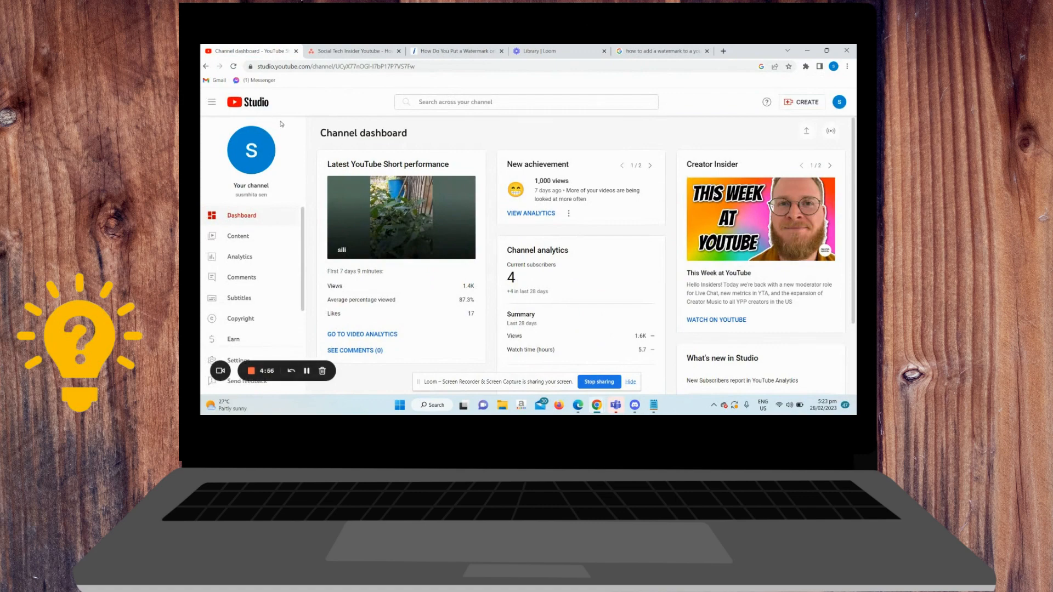
mouse_move(304, 219)
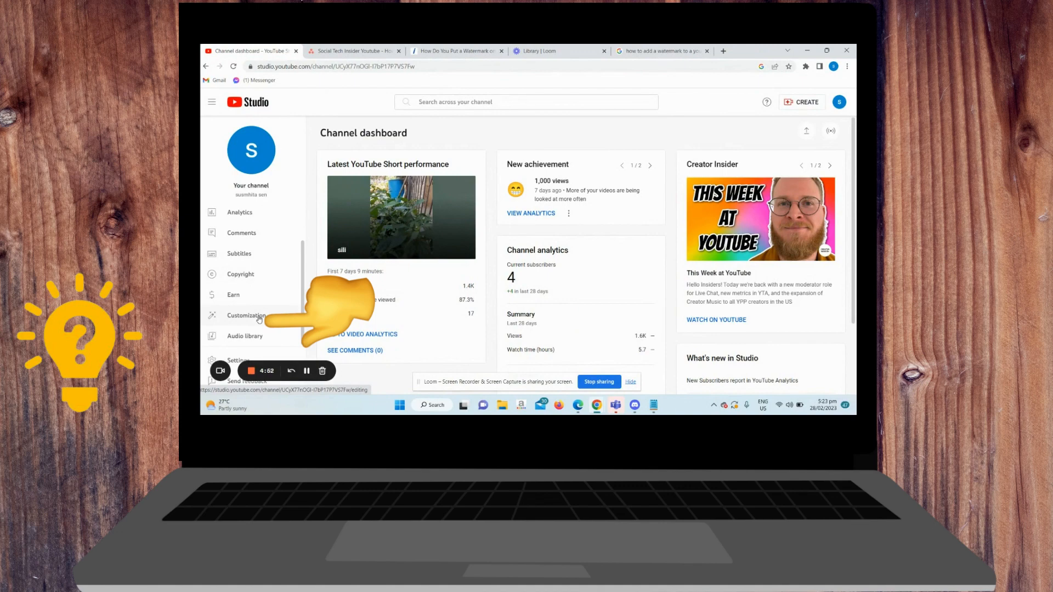
click(247, 316)
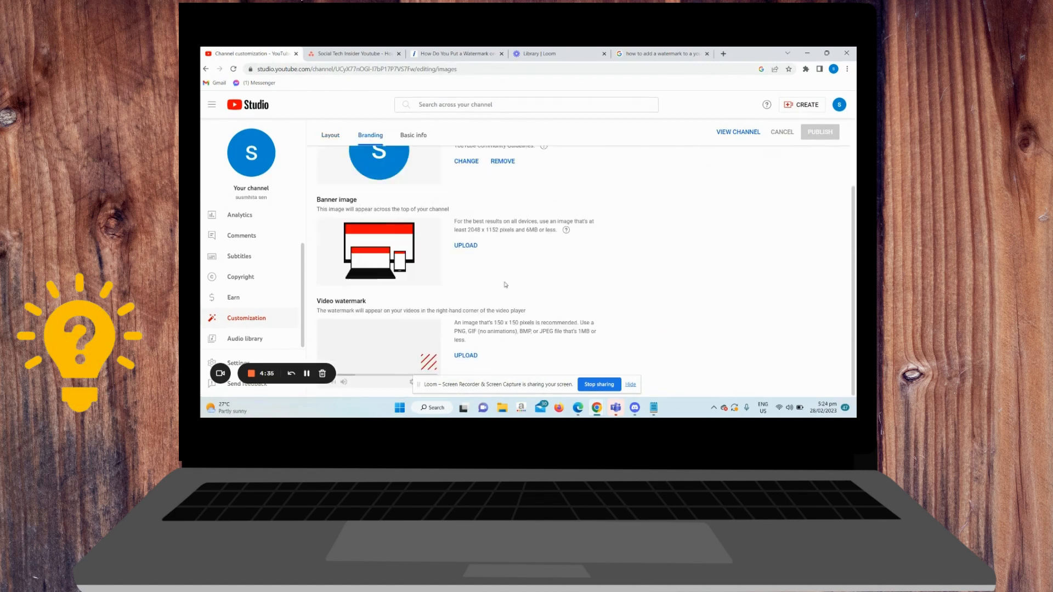
Step: Upload Main Logo from Desktop > For Apply as the watermark, displayed for the entire video
click(465, 356)
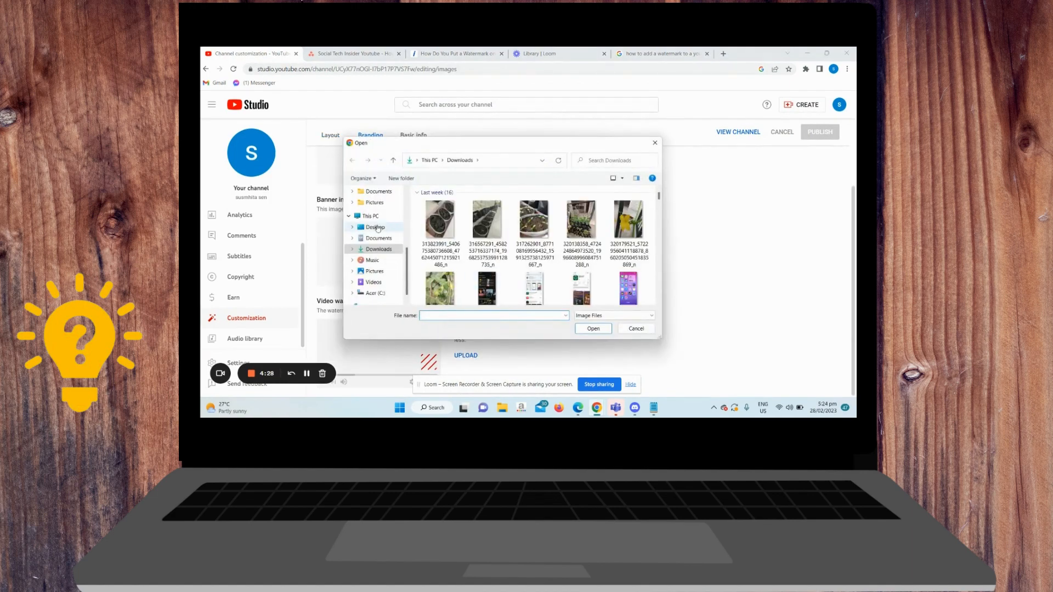
click(373, 227)
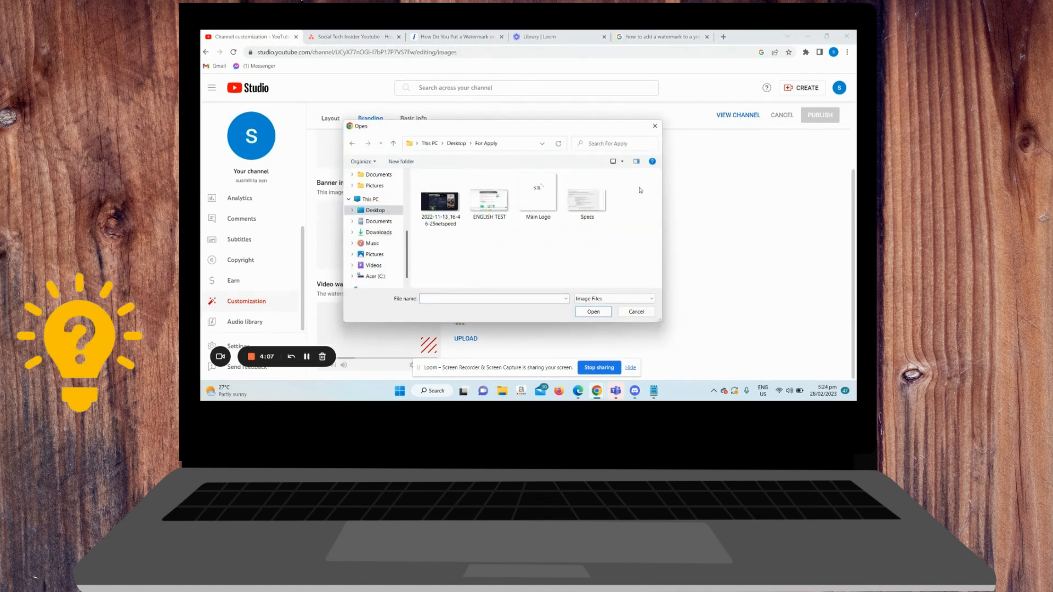
double_click(537, 197)
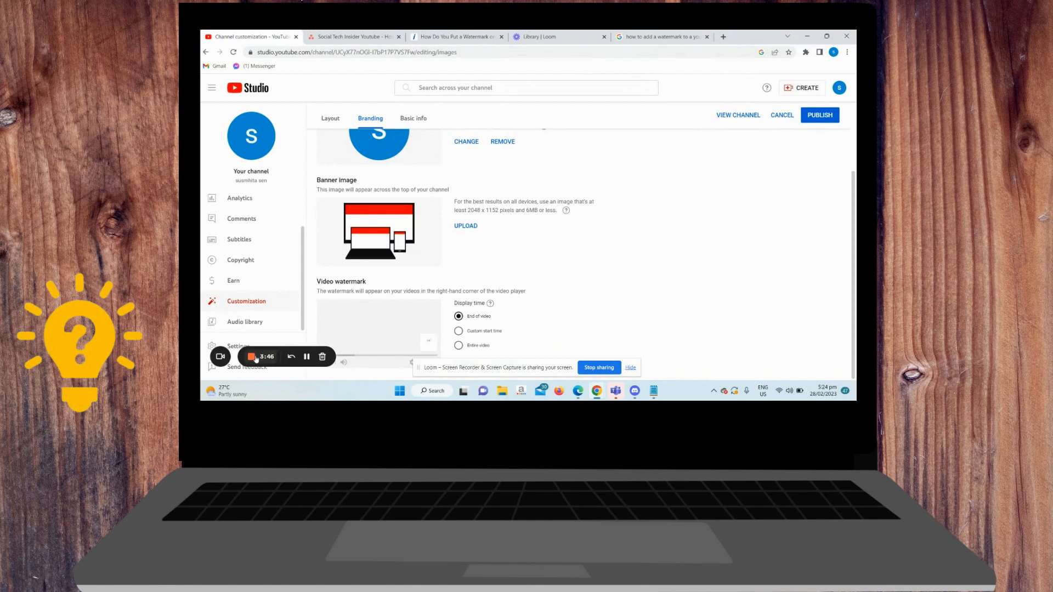
drag(318, 290, 501, 349)
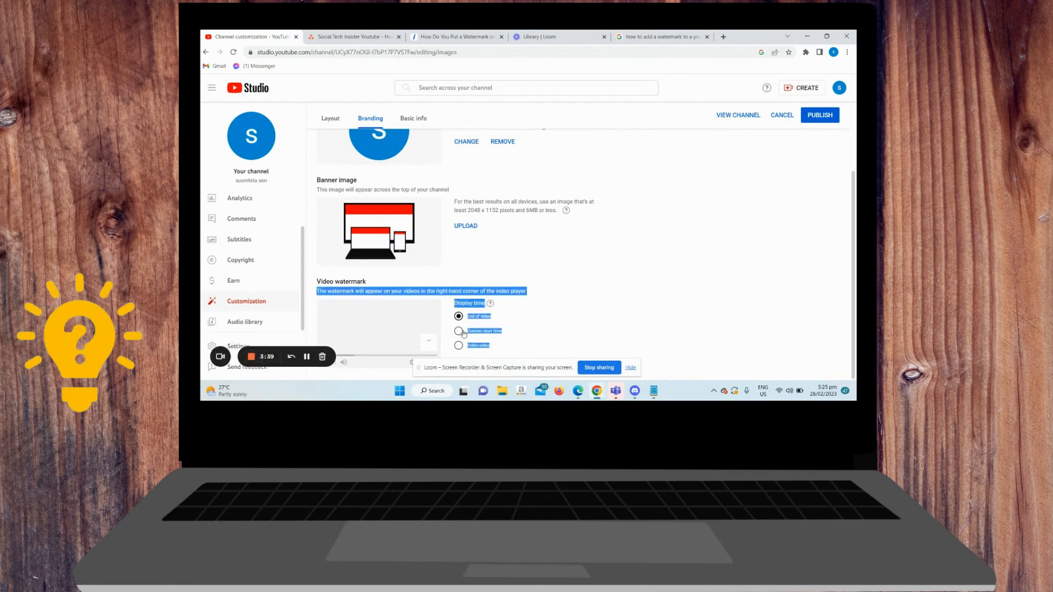
click(458, 345)
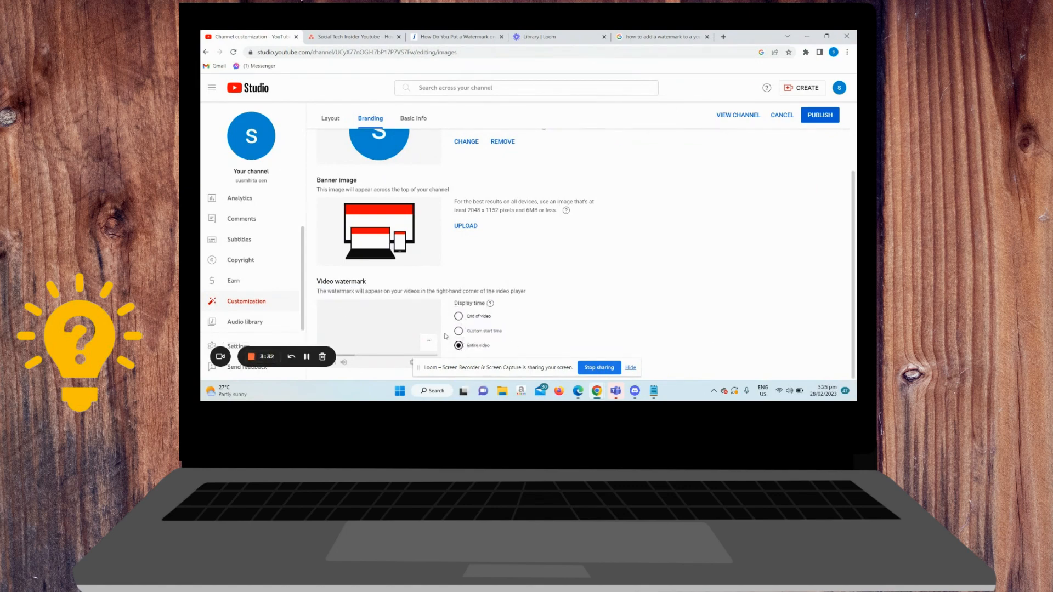